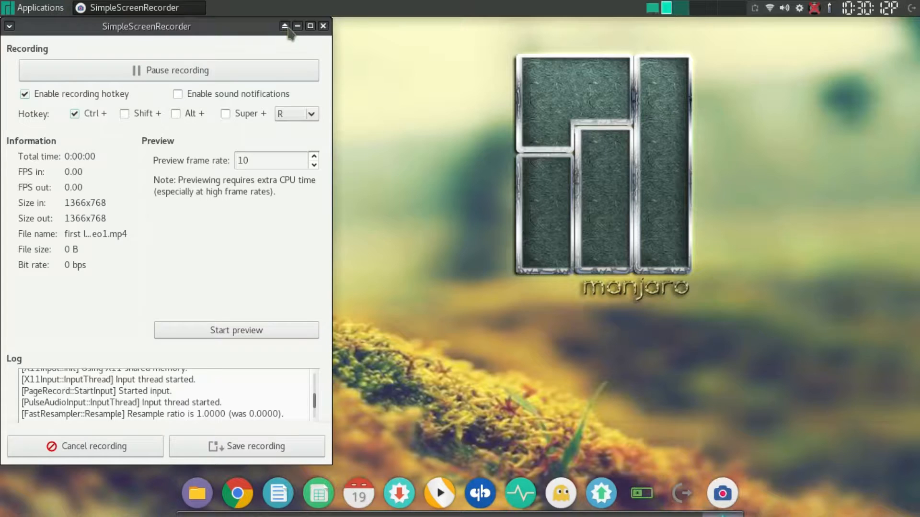
Minimize SimpleScreenRecorder and launch Google Chrome from the dock
{"action": "left_click", "coordinate": [297, 26]}
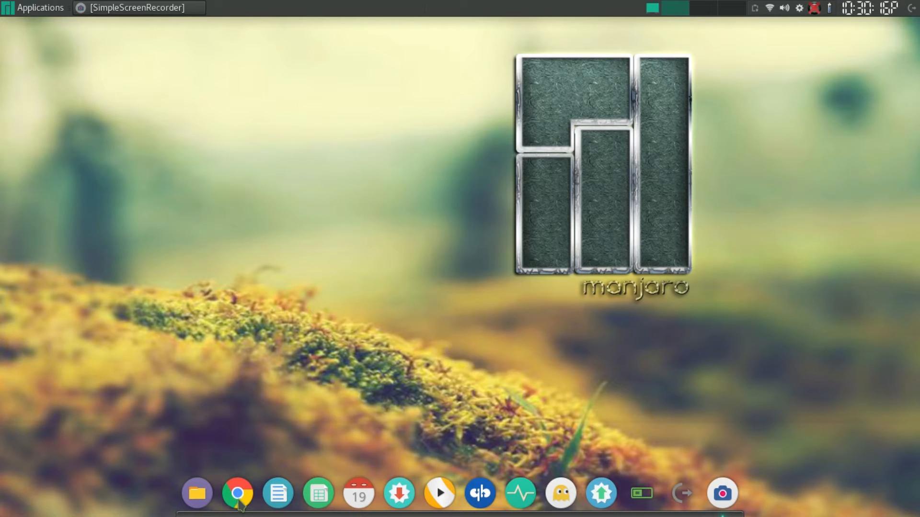
{"action": "mouse_move", "coordinate": [526, 279]}
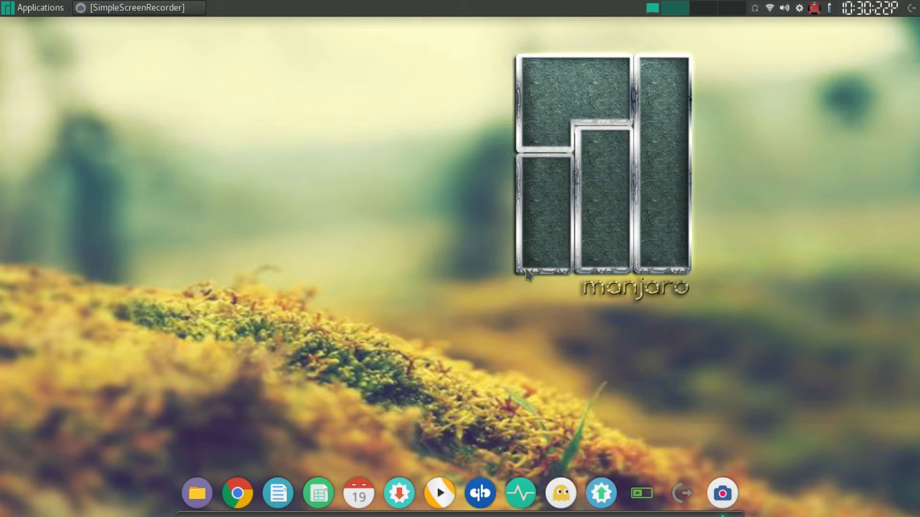
{"action": "left_click", "coordinate": [237, 493]}
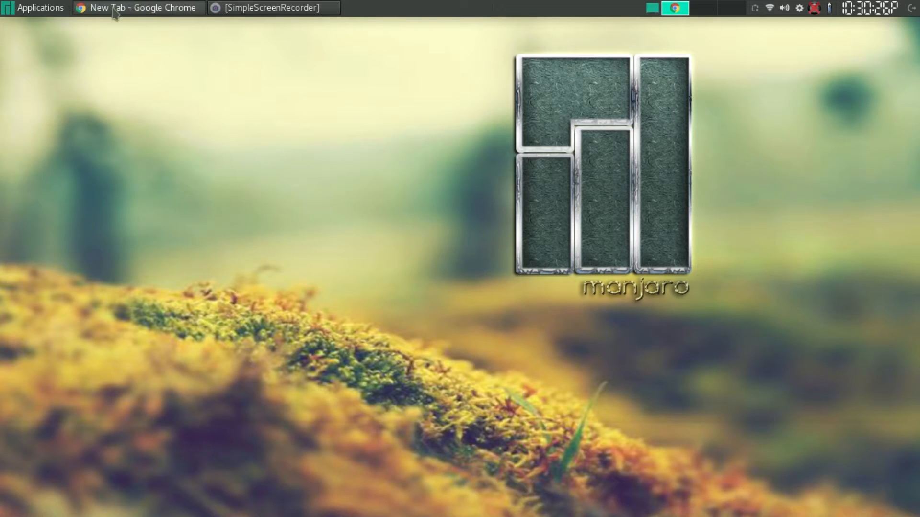
Search Google for 'test' from the omnibox and scroll through the results
{"action": "left_click", "coordinate": [138, 8]}
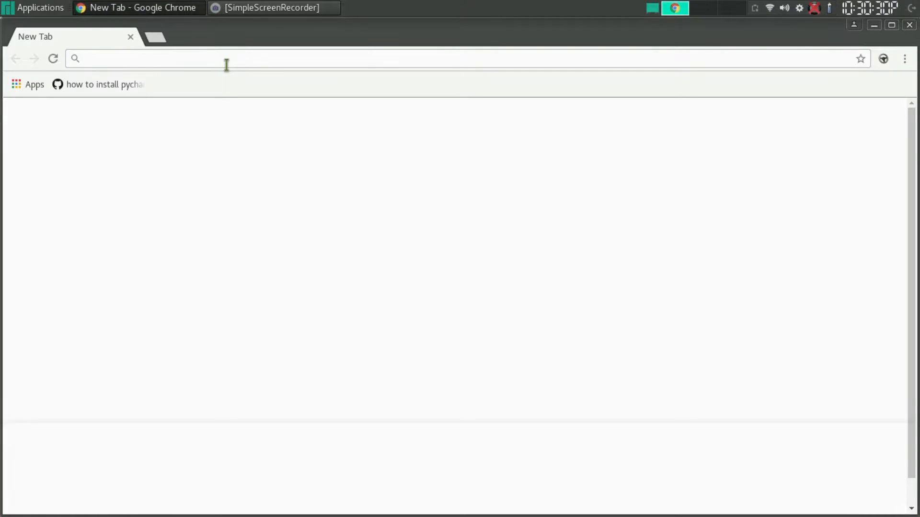
{"action": "type", "text": "test"}
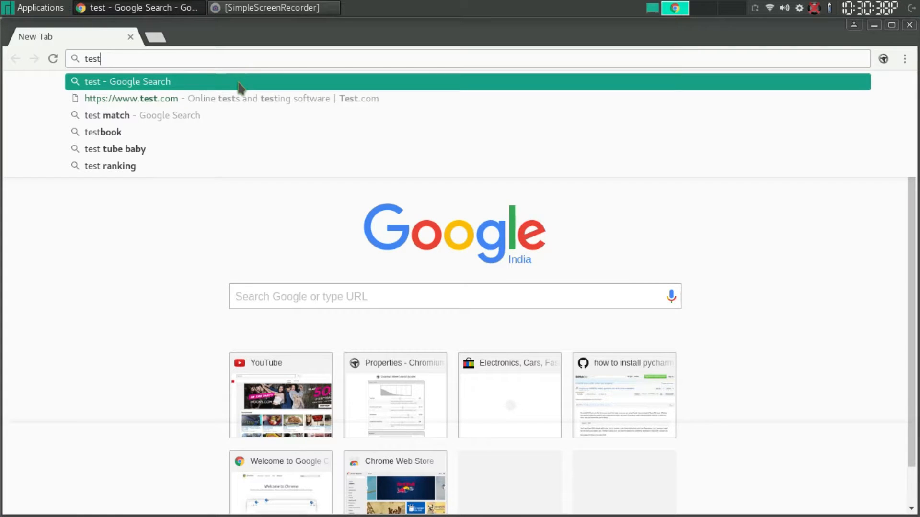
{"action": "left_click", "coordinate": [127, 82]}
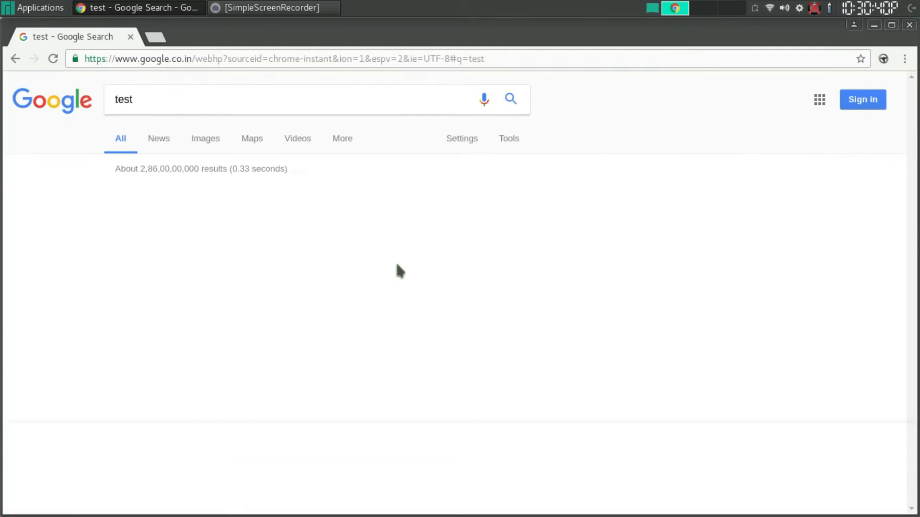
{"action": "scroll", "scroll_direction": "down", "scroll_amount": 3}
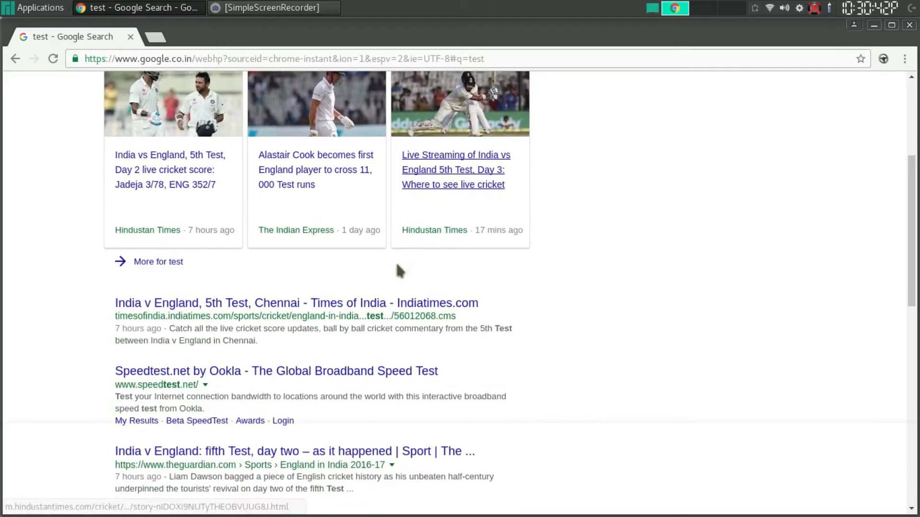
{"action": "scroll", "scroll_direction": "up", "scroll_amount": 3}
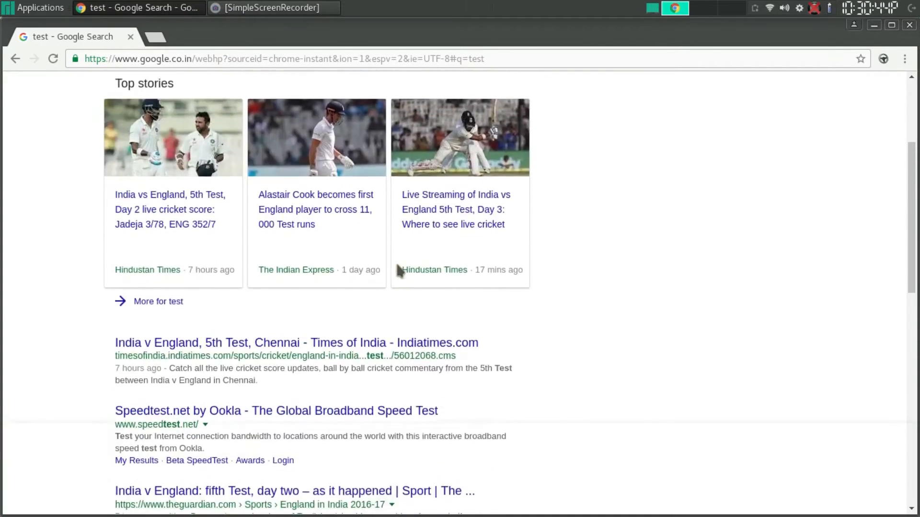
{"action": "scroll", "scroll_direction": "down", "scroll_amount": 3}
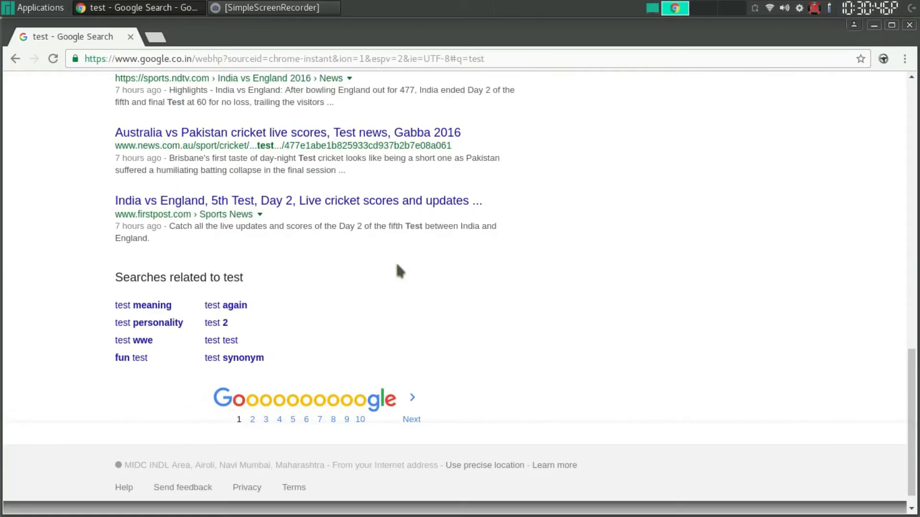
Search for 'youtube' and follow the YouTube result to its home page
{"action": "left_click", "coordinate": [281, 58]}
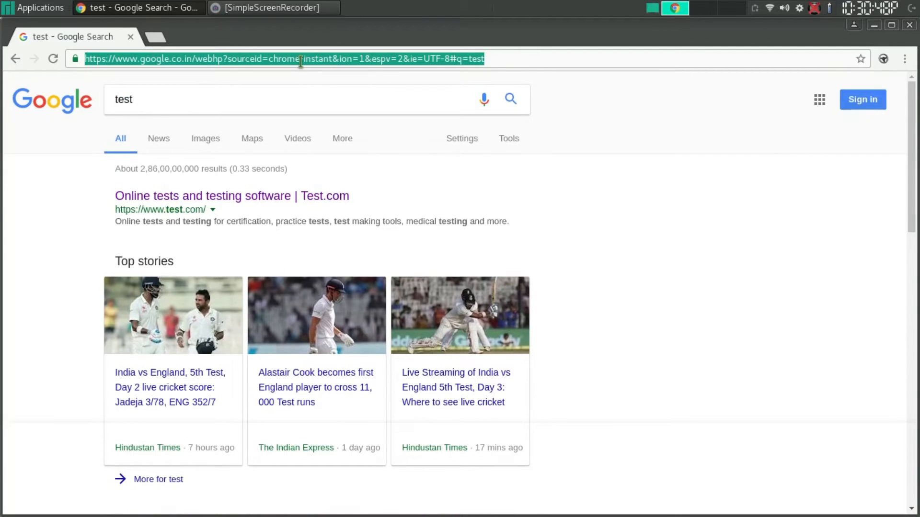
{"action": "type", "text": "http://www.youtube.com"}
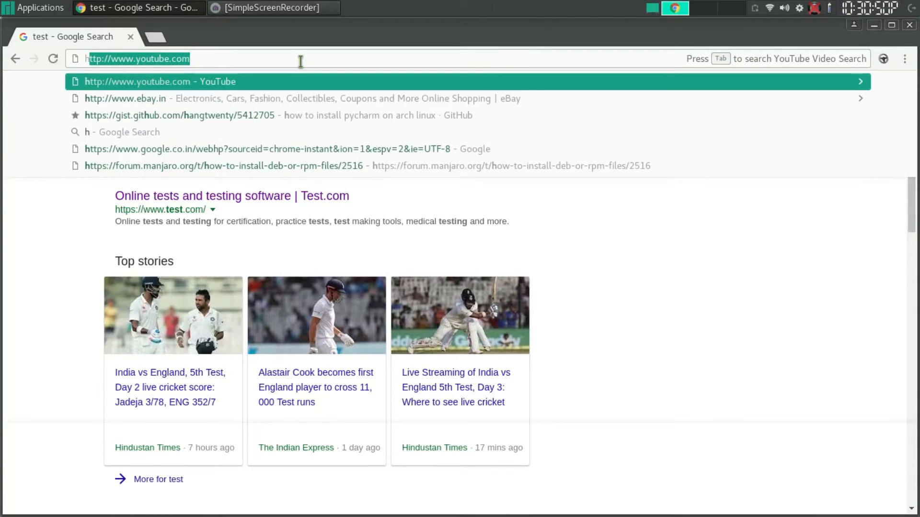
{"action": "type", "text": "hyou"}
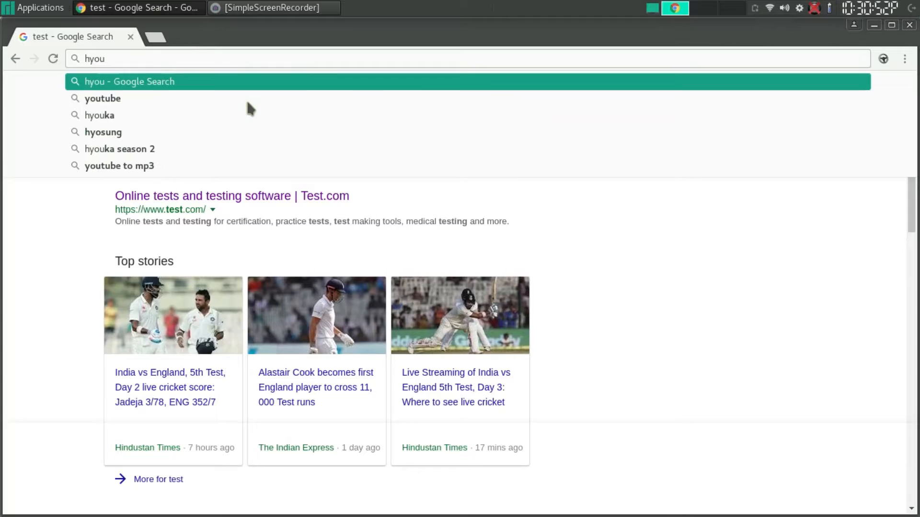
{"action": "left_click", "coordinate": [103, 98]}
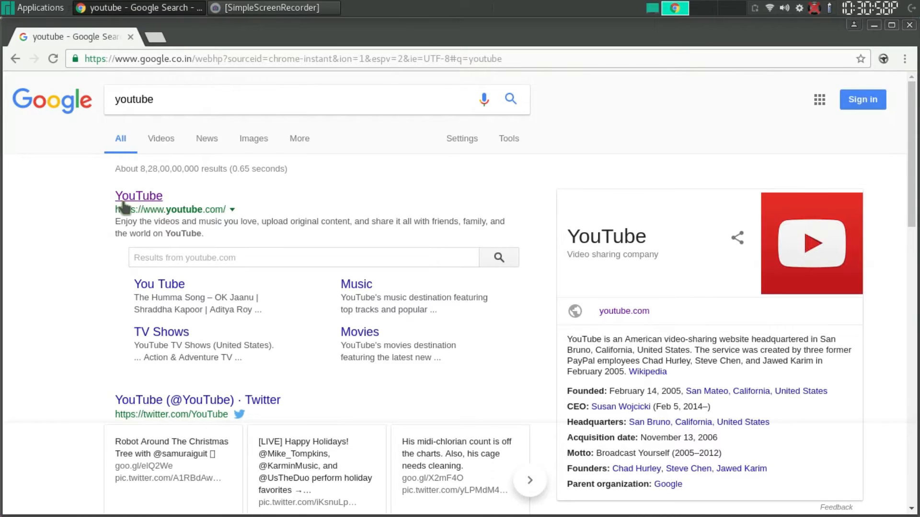
{"action": "left_click", "coordinate": [138, 195]}
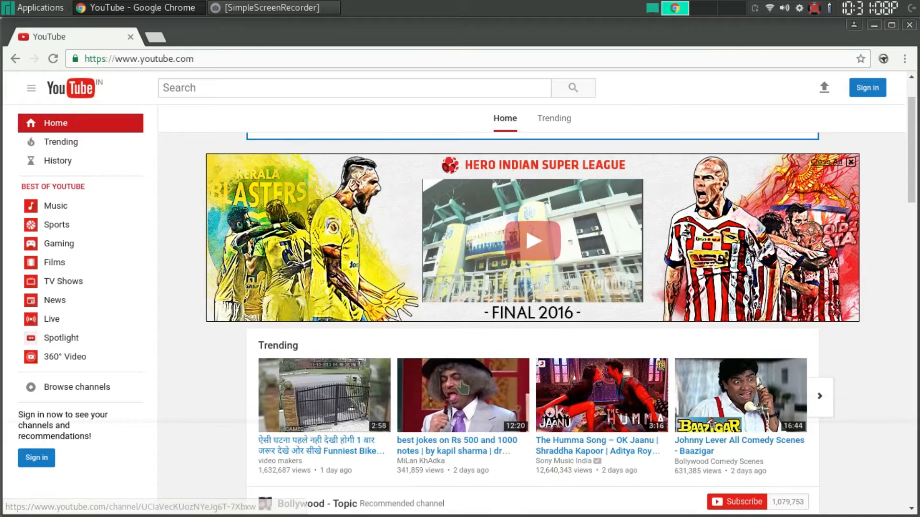
Play the Rs 500 and 1000 notes jokes video full screen, then exit full screen
{"action": "scroll", "scroll_direction": "down", "scroll_amount": 3}
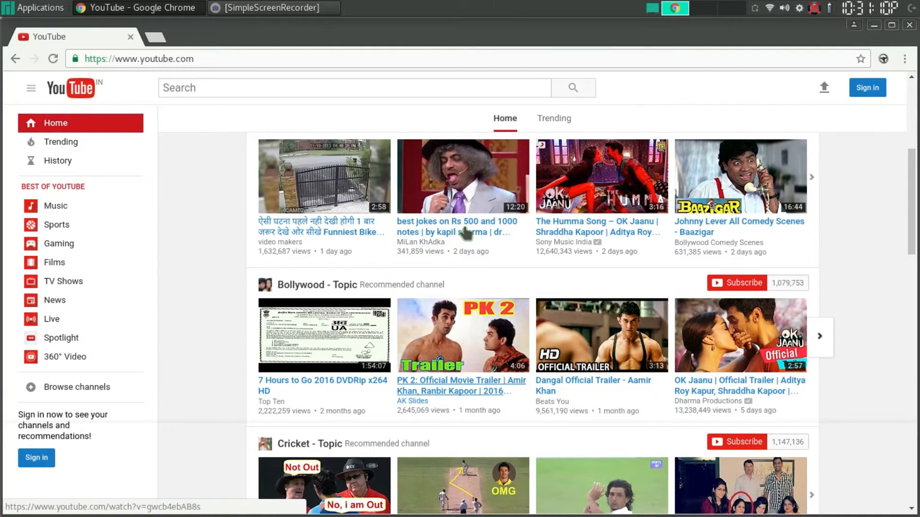
{"action": "left_click", "coordinate": [456, 227]}
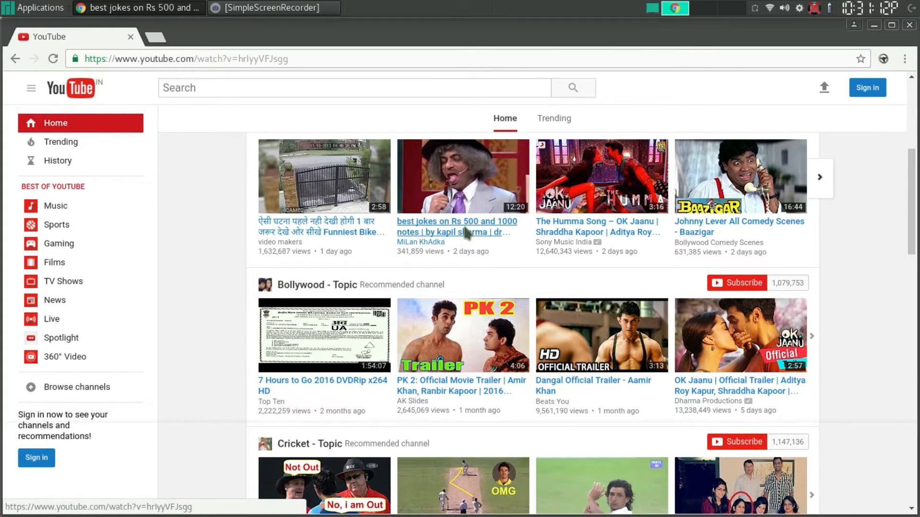
{"action": "left_click", "coordinate": [456, 226]}
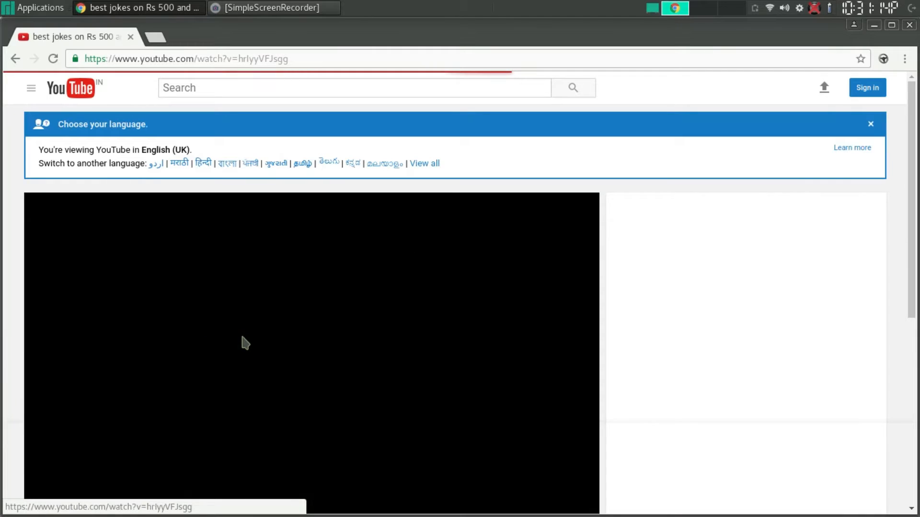
{"action": "left_click", "coordinate": [784, 8]}
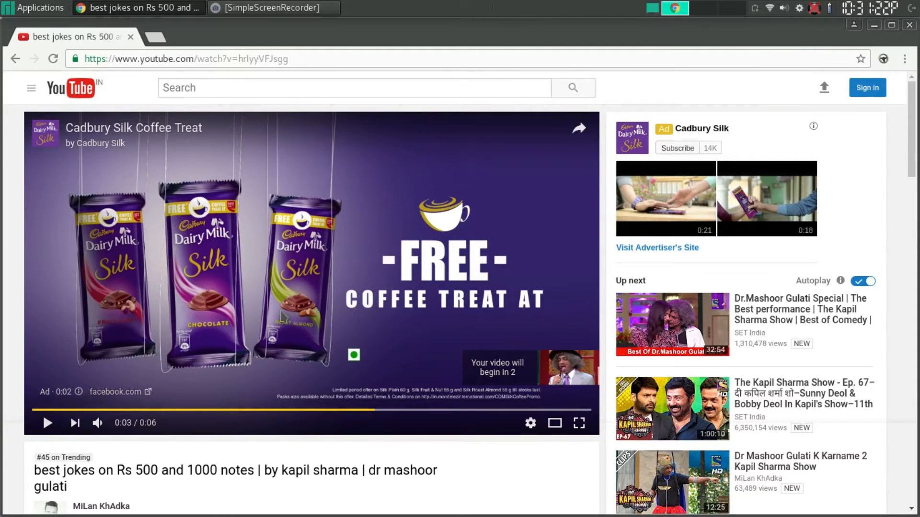
{"action": "left_click", "coordinate": [46, 422]}
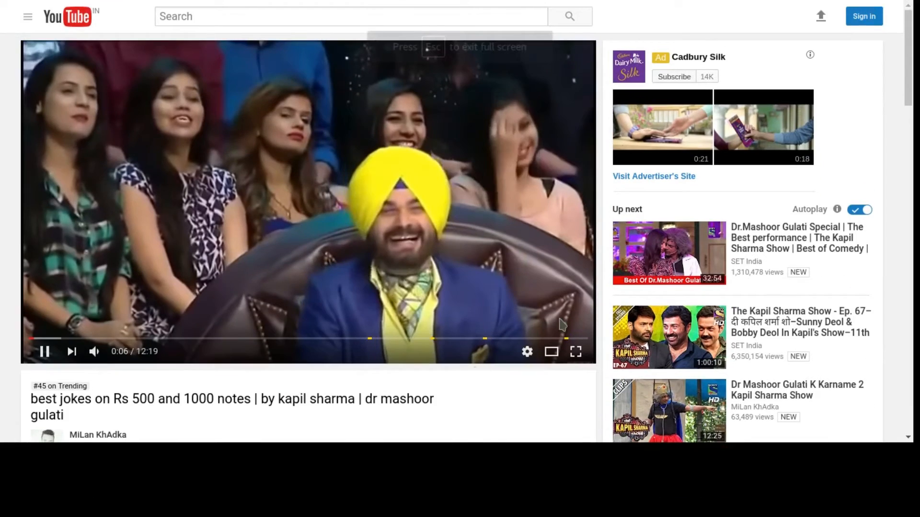
{"action": "left_click", "coordinate": [576, 351]}
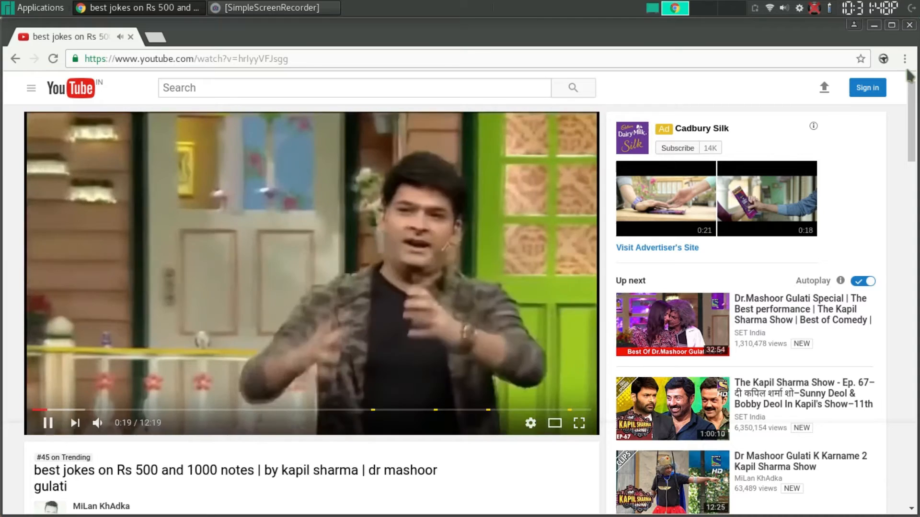
In Settings' advanced section, uncheck 'Use hardware acceleration when available'
{"action": "left_click", "coordinate": [905, 59]}
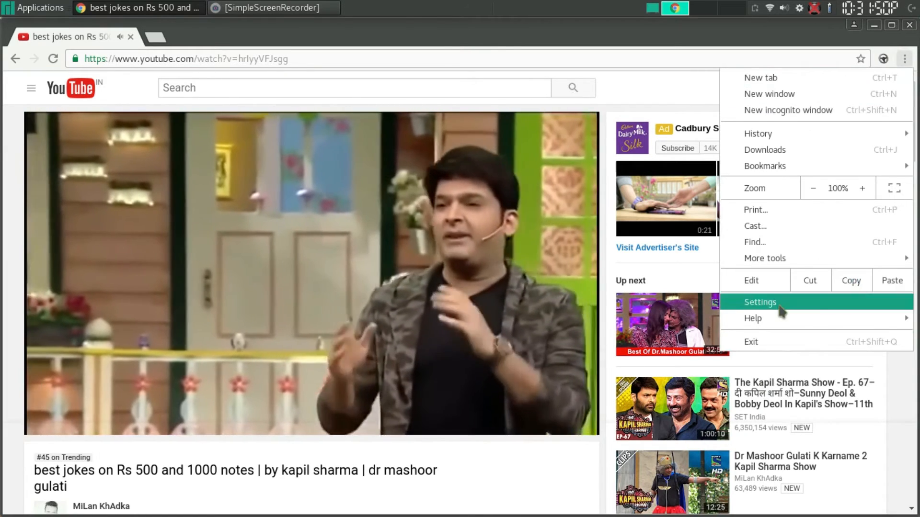
{"action": "left_click", "coordinate": [759, 301]}
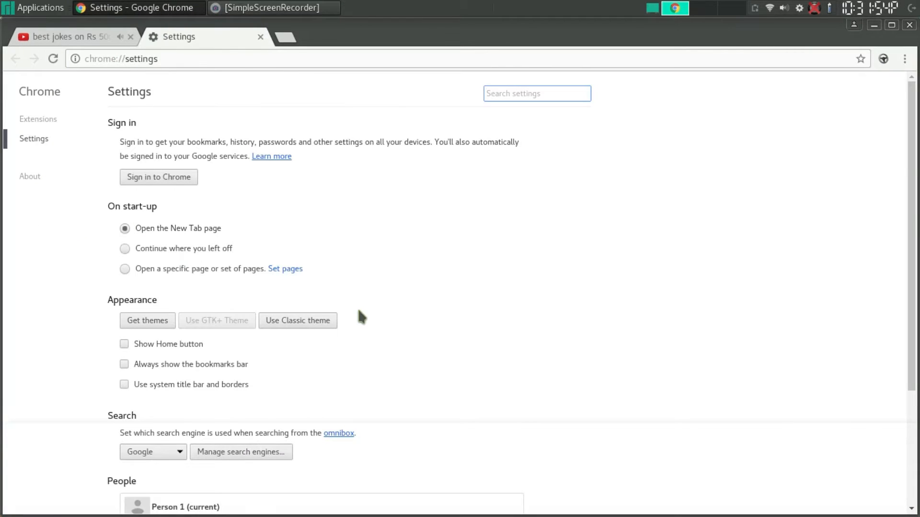
{"action": "scroll", "scroll_direction": "down", "scroll_amount": 3}
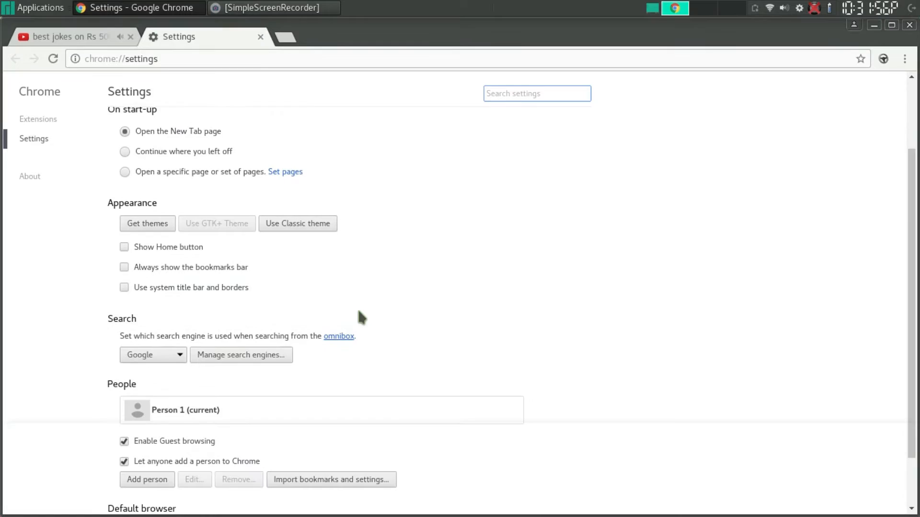
{"action": "scroll", "scroll_direction": "down", "scroll_amount": 3}
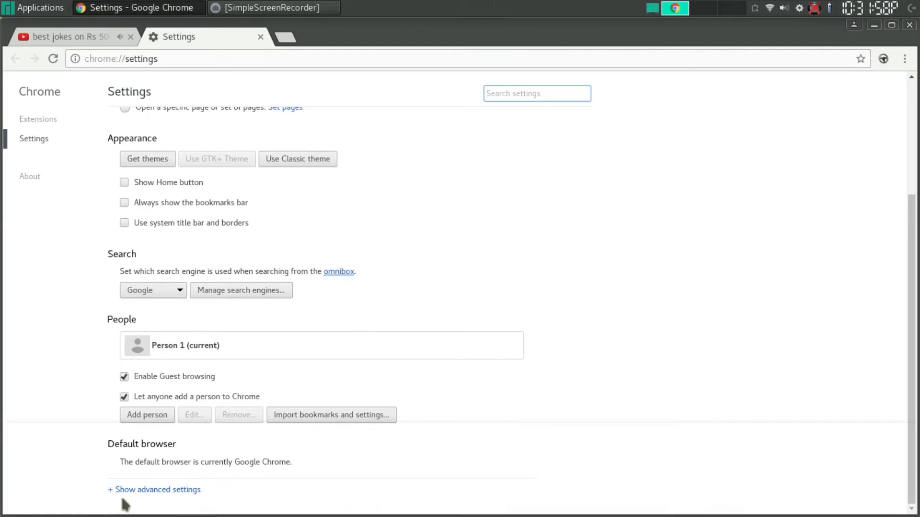
{"action": "left_click", "coordinate": [155, 489]}
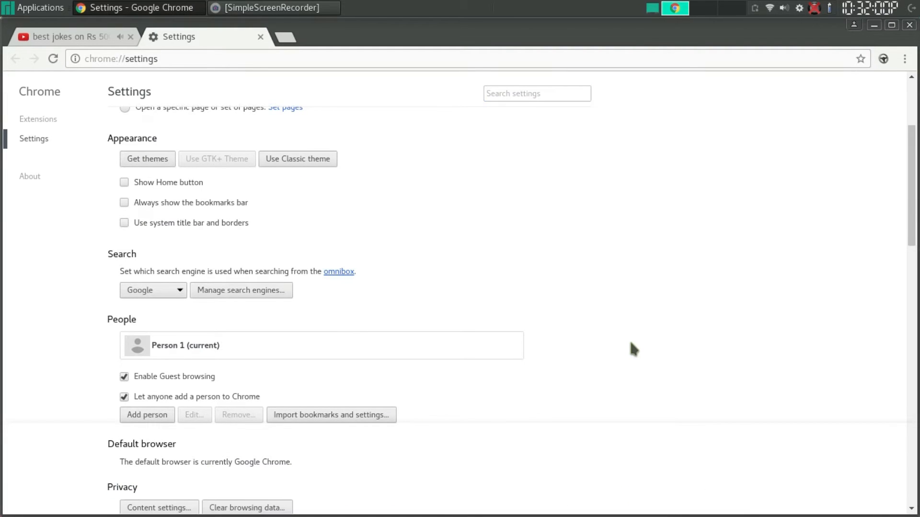
{"action": "scroll", "scroll_direction": "down", "scroll_amount": 3}
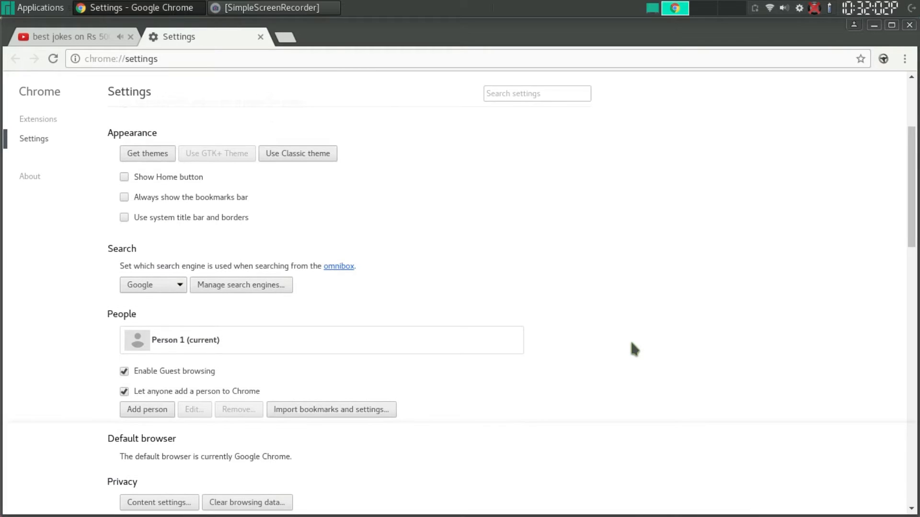
{"action": "scroll", "scroll_direction": "down", "scroll_amount": 3}
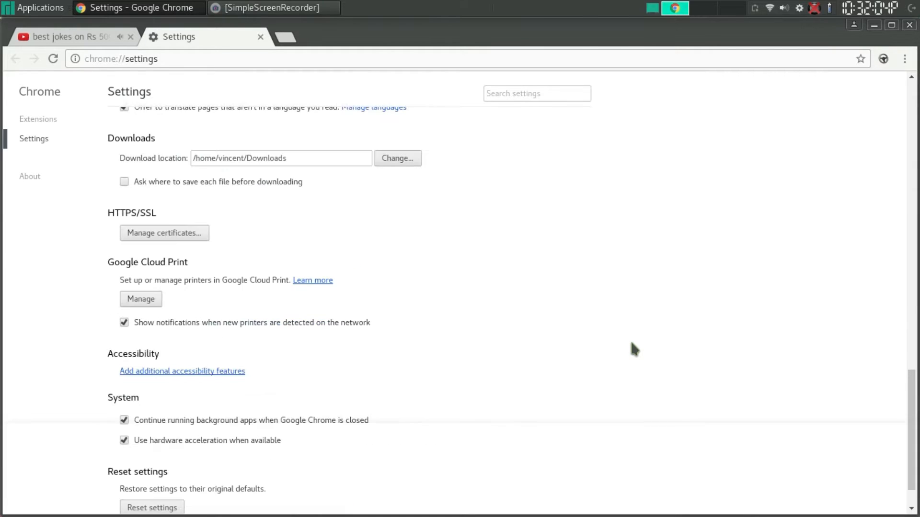
{"action": "scroll", "scroll_direction": "down", "scroll_amount": 3}
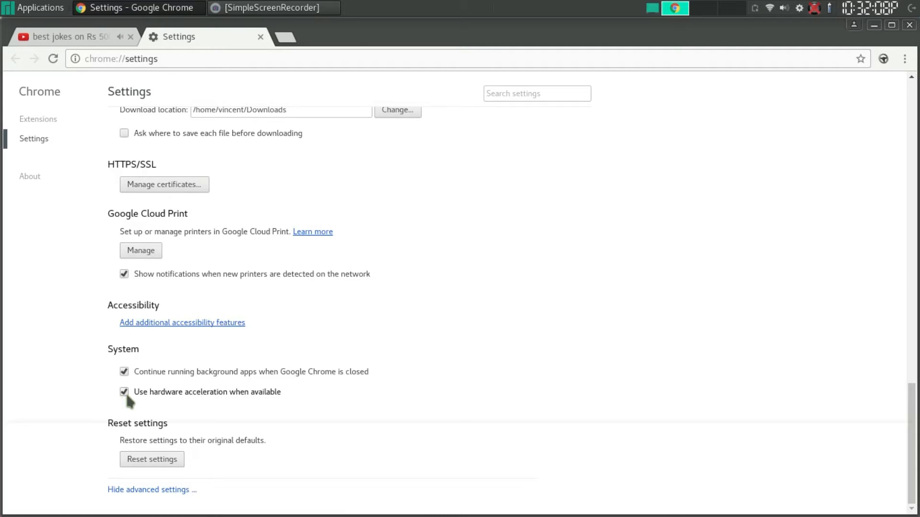
{"action": "left_click", "coordinate": [124, 391]}
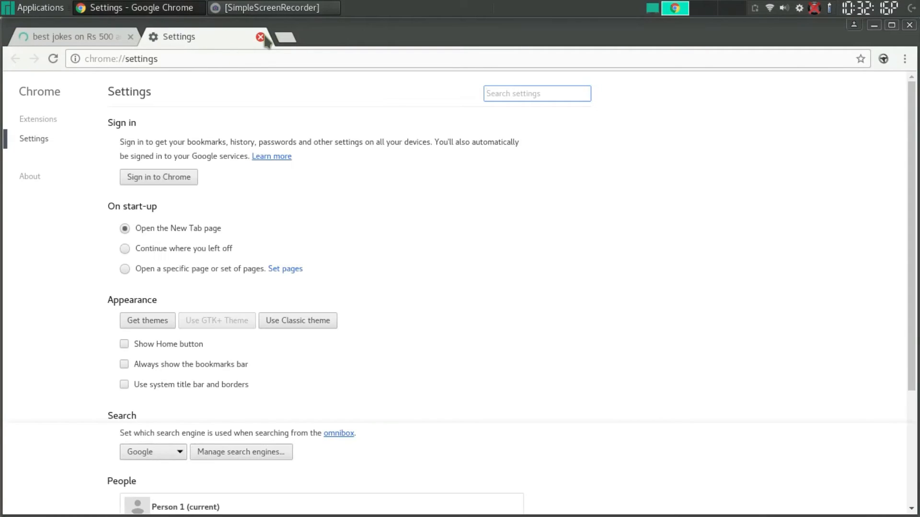
Close the Settings tab, scroll the 'test' results, and close Chrome
{"action": "left_click", "coordinate": [259, 37]}
{"action": "type", "text": "test"}
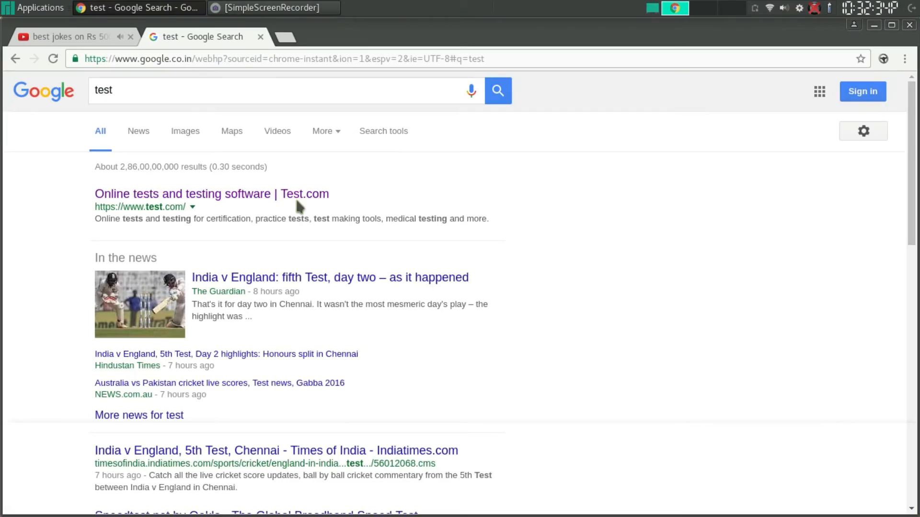
{"action": "scroll", "scroll_direction": "down", "scroll_amount": 3}
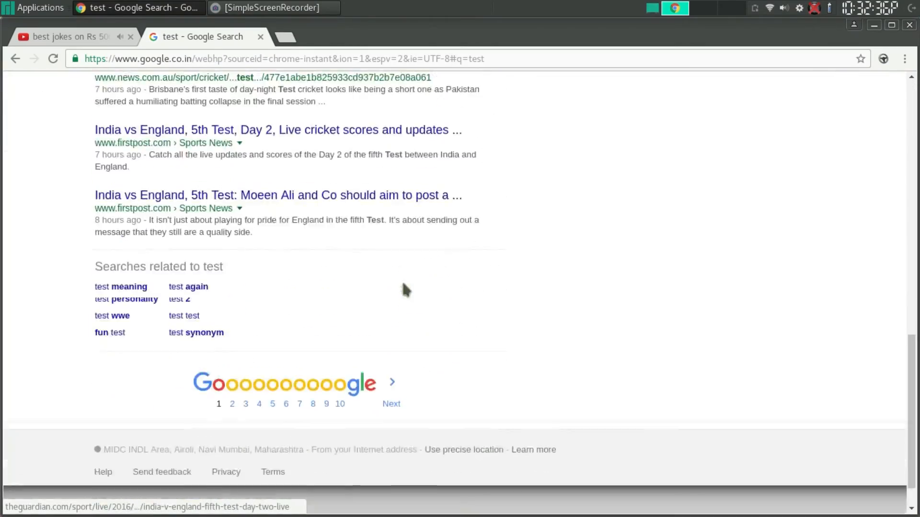
{"action": "scroll", "scroll_direction": "down", "scroll_amount": 3}
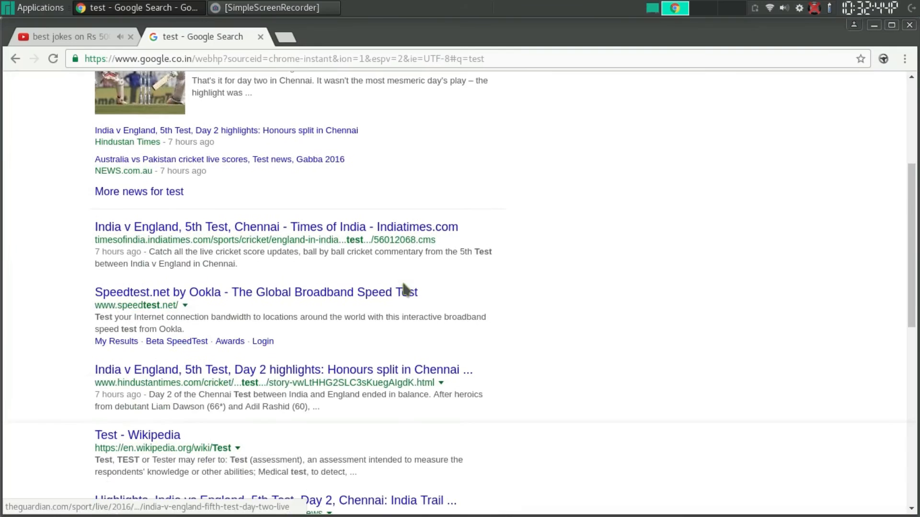
{"action": "scroll", "scroll_direction": "down", "scroll_amount": 3}
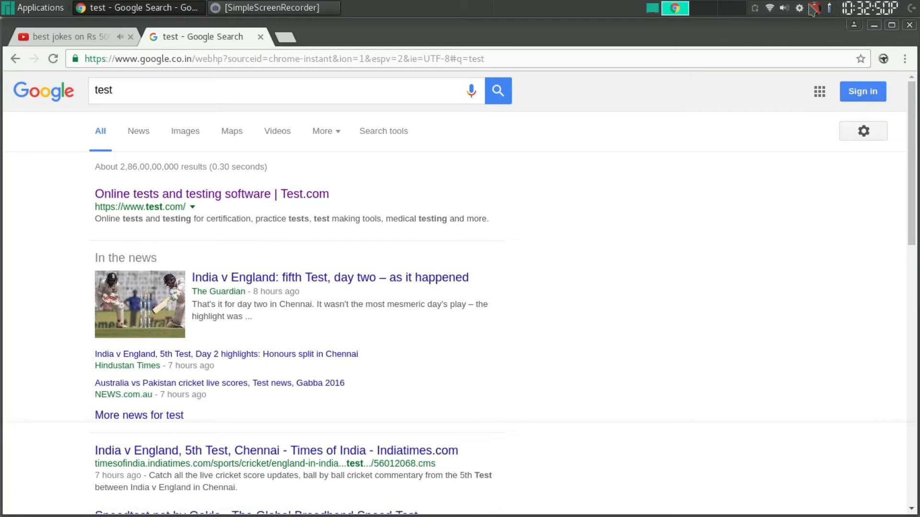
{"action": "mouse_move", "coordinate": [426, 419]}
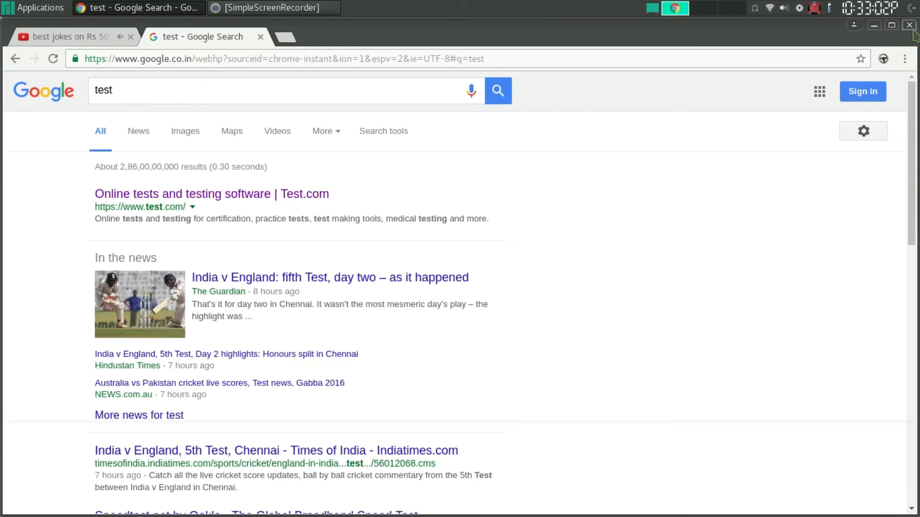
{"action": "left_click", "coordinate": [910, 25]}
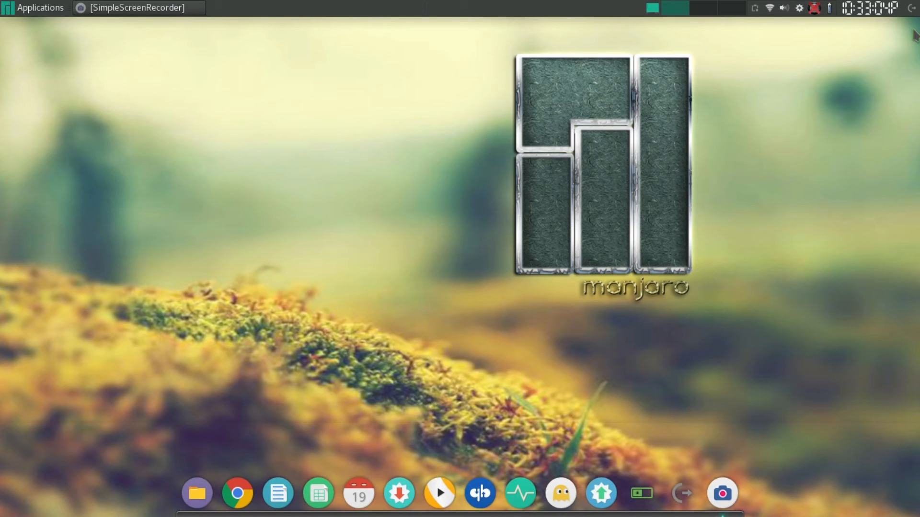
{"action": "mouse_move", "coordinate": [282, 410]}
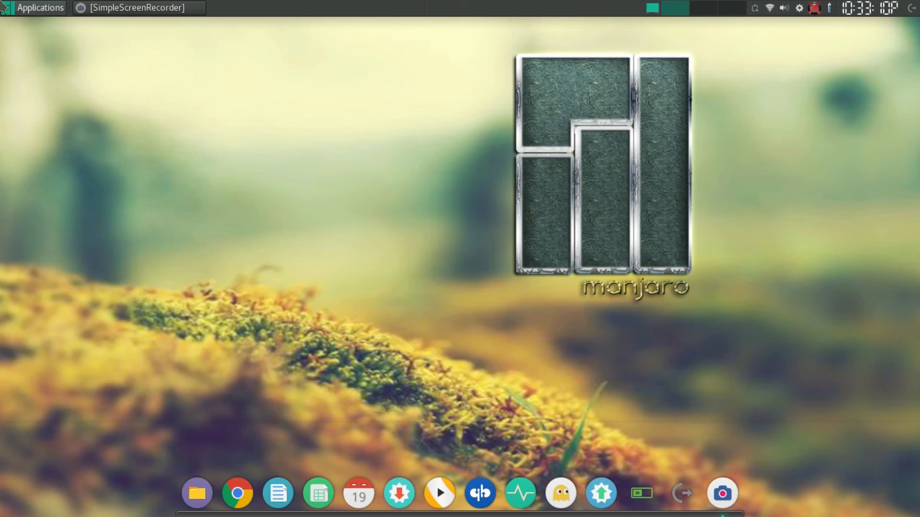
{"action": "mouse_move", "coordinate": [519, 493]}
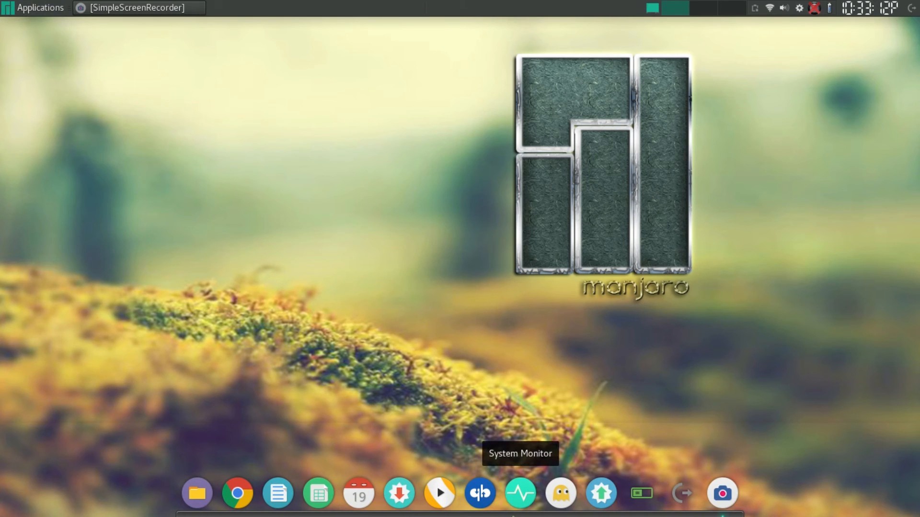